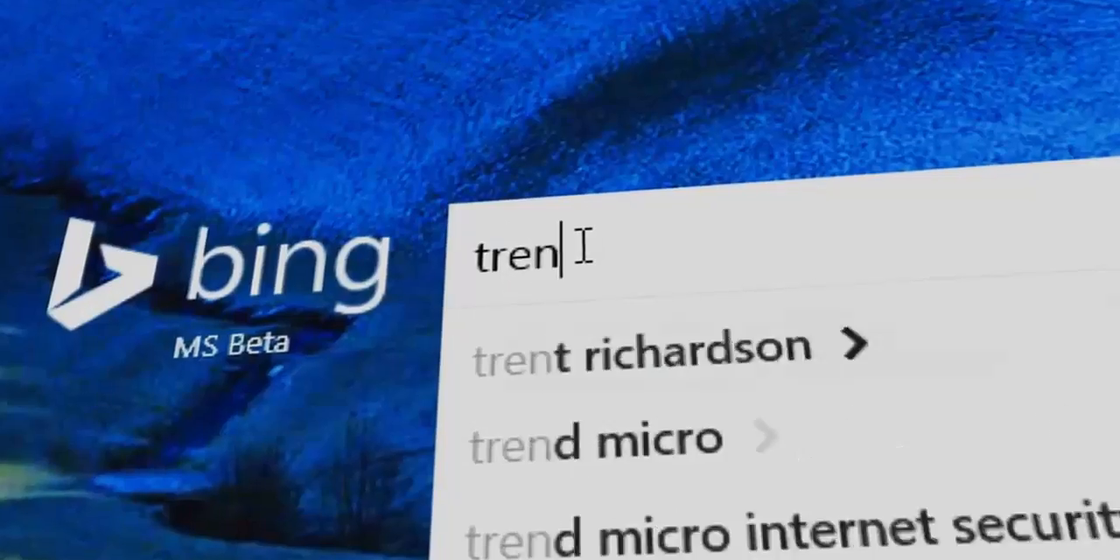
Step: Interact with the Windows 10 desktop before starting the search
{"action": "left_click", "coordinate": [651, 70]}
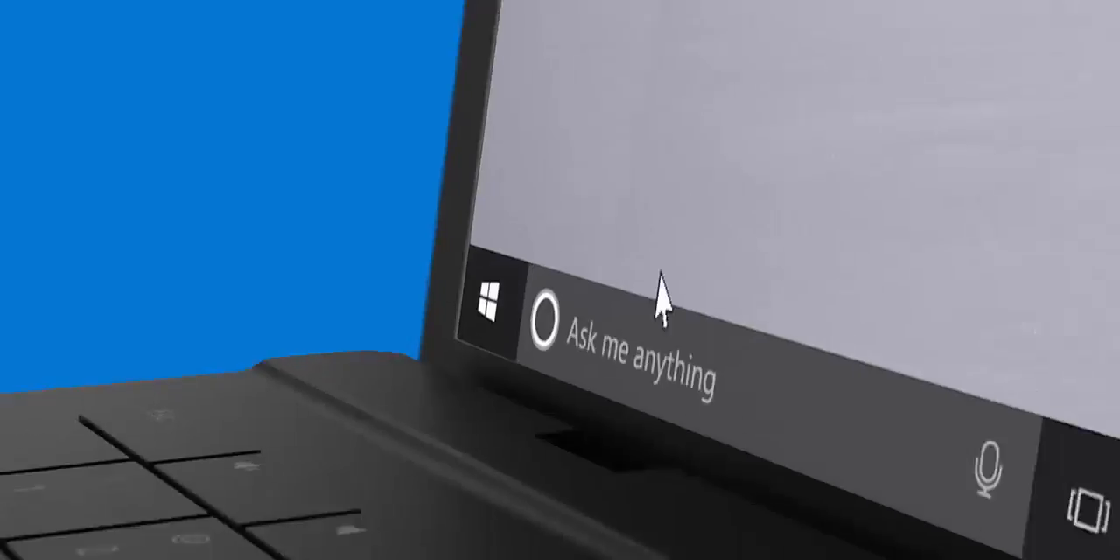
{"action": "left_click", "coordinate": [491, 311]}
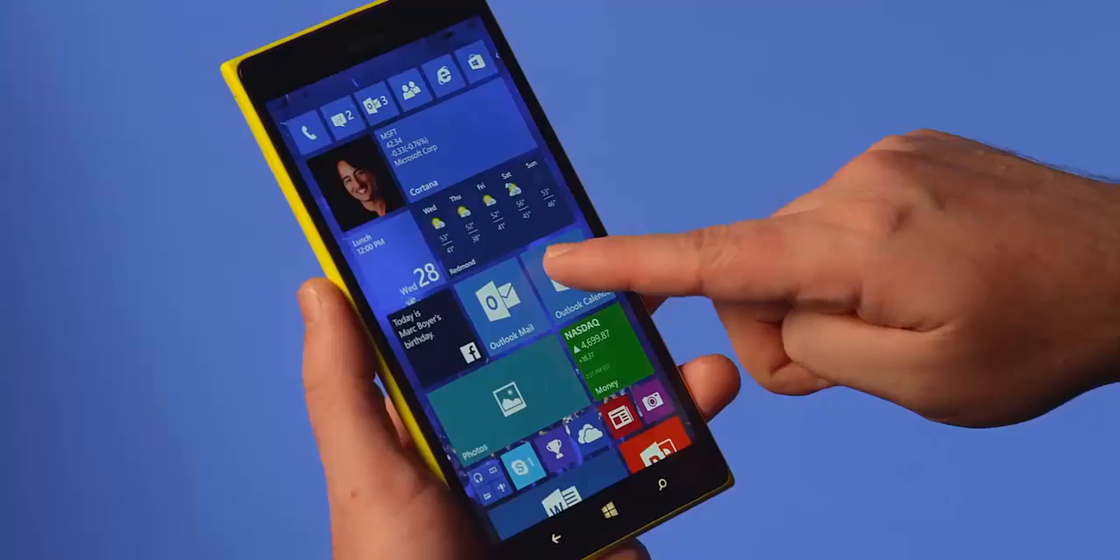
{"action": "left_click", "coordinate": [577, 298]}
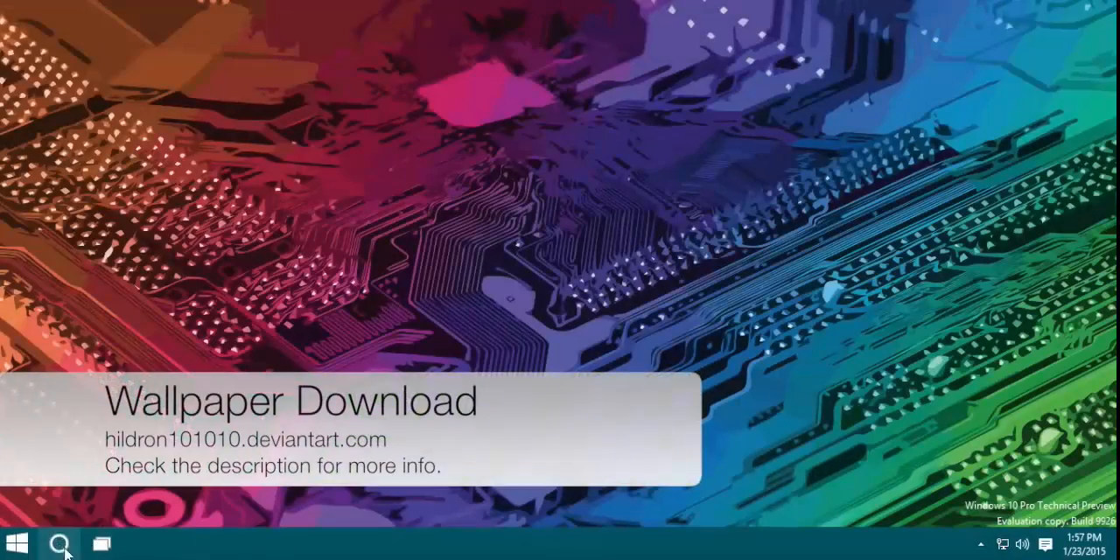
Step: Search Start for 'sound', listing Sound Recorder, sound settings and web suggestions
{"action": "left_click", "coordinate": [16, 542]}
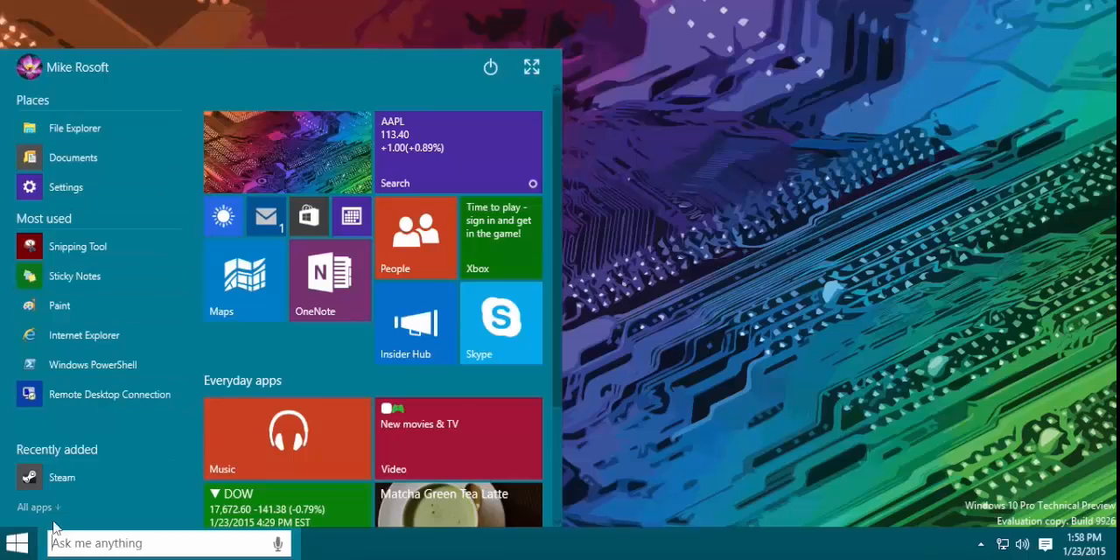
{"action": "left_click", "coordinate": [33, 507]}
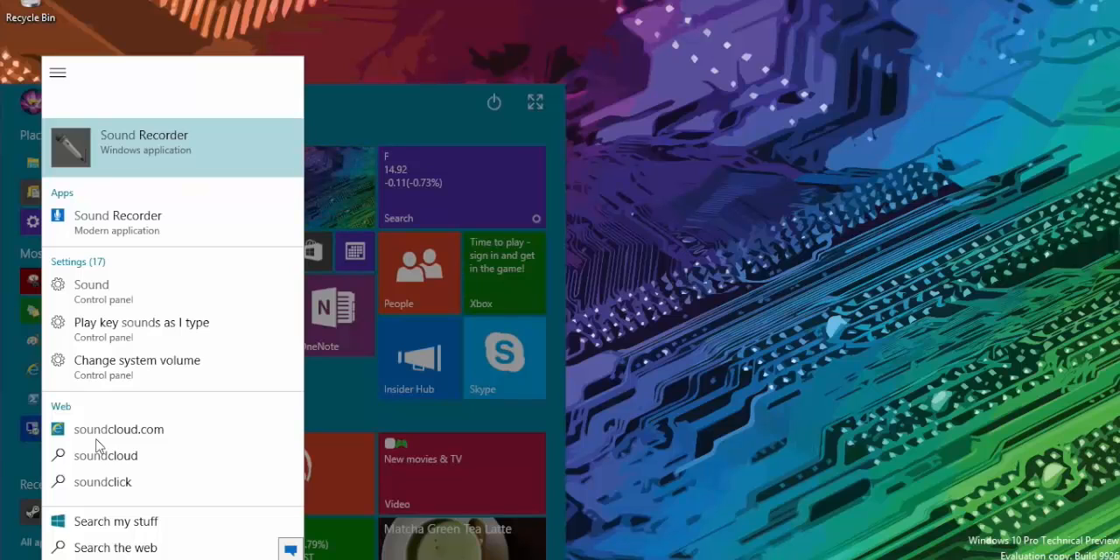
{"action": "mouse_move", "coordinate": [210, 166]}
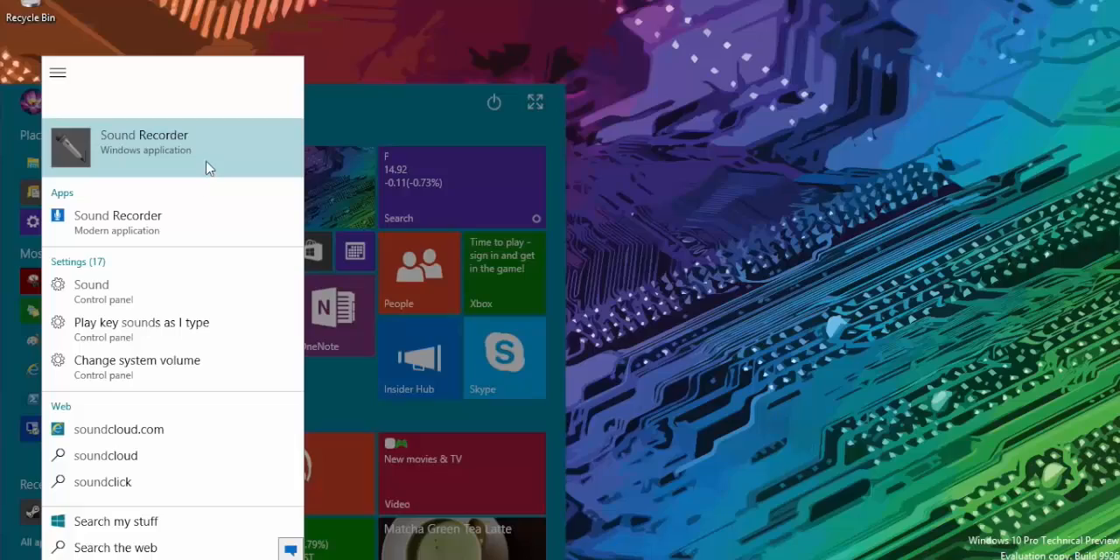
{"action": "left_click", "coordinate": [429, 354]}
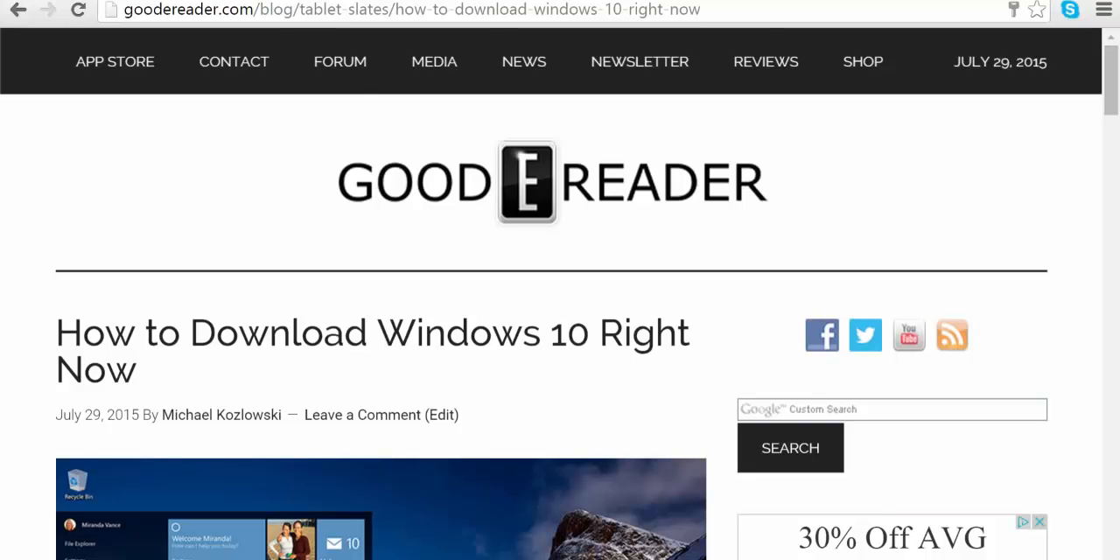
Step: Scroll down the article toward the Windows 10 download link
{"action": "scroll", "scroll_direction": "down", "scroll_amount": 3}
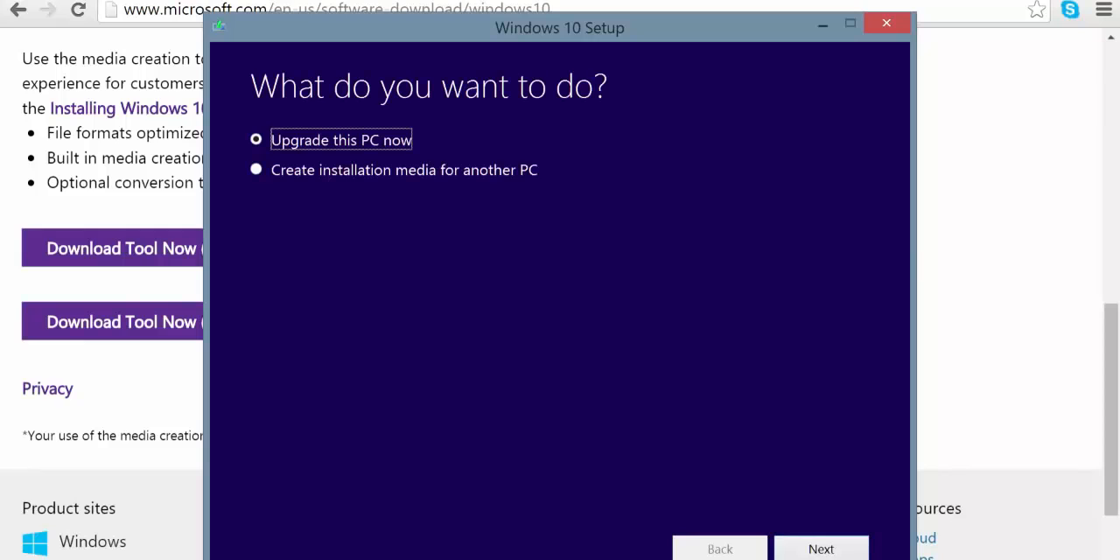
Step: Choose English (United States) Windows 10 Pro 32-bit installation media in Setup
{"action": "left_click", "coordinate": [820, 549]}
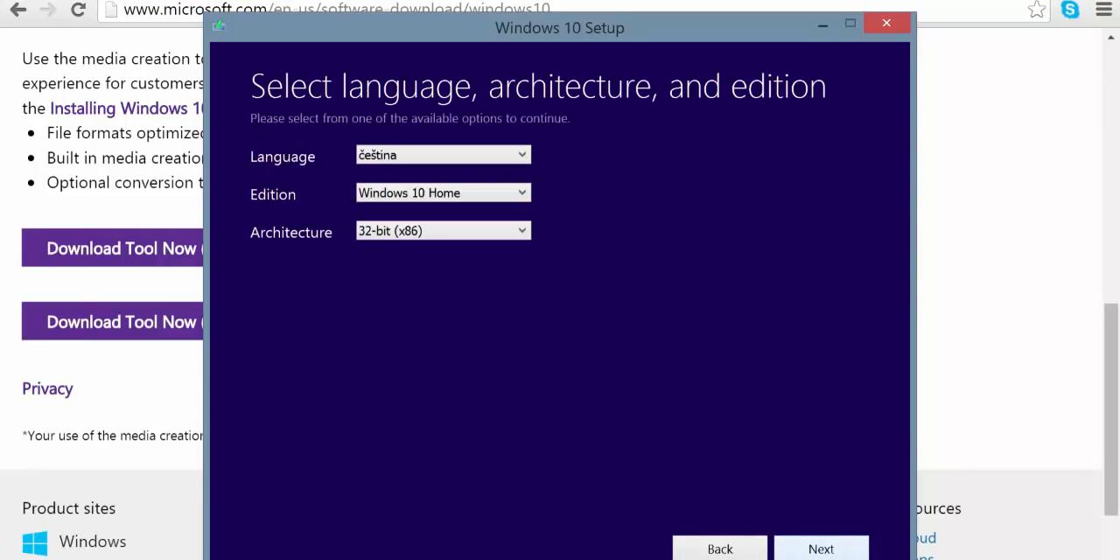
{"action": "left_click", "coordinate": [442, 154]}
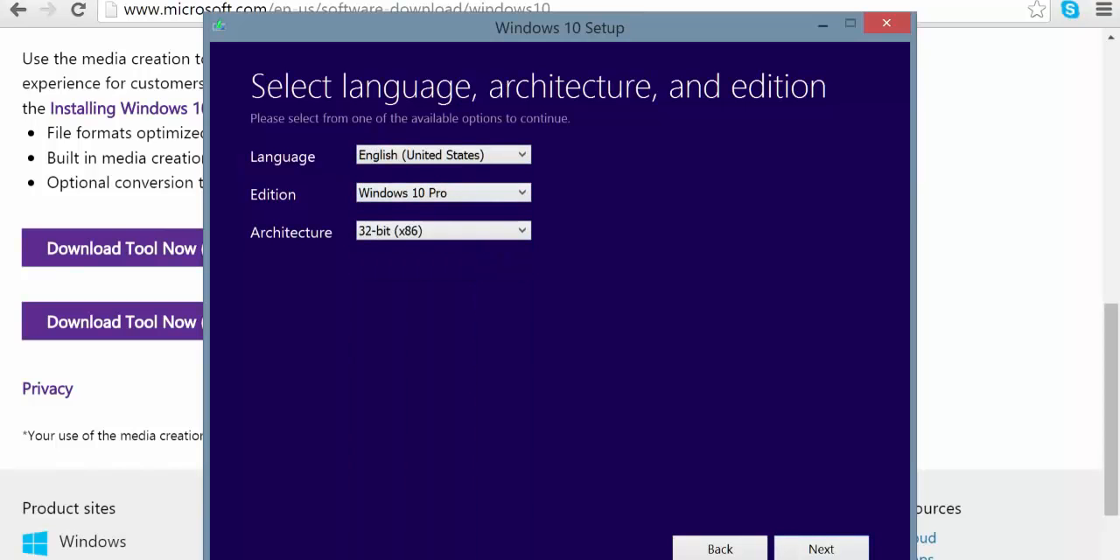
{"action": "left_click", "coordinate": [820, 548]}
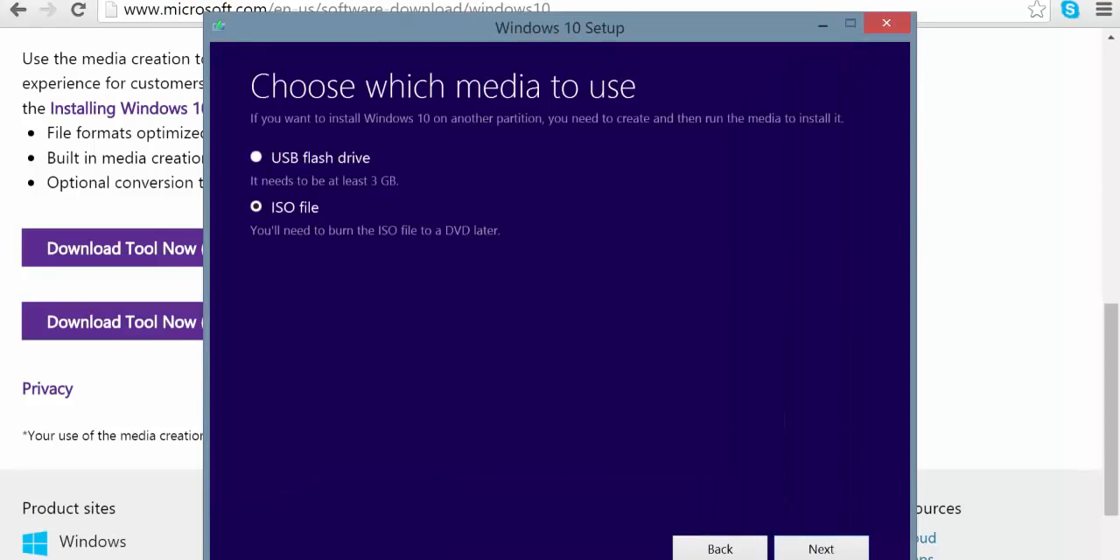
Step: Quit Windows 10 Setup and confirm, returning to the article
{"action": "left_click", "coordinate": [886, 22]}
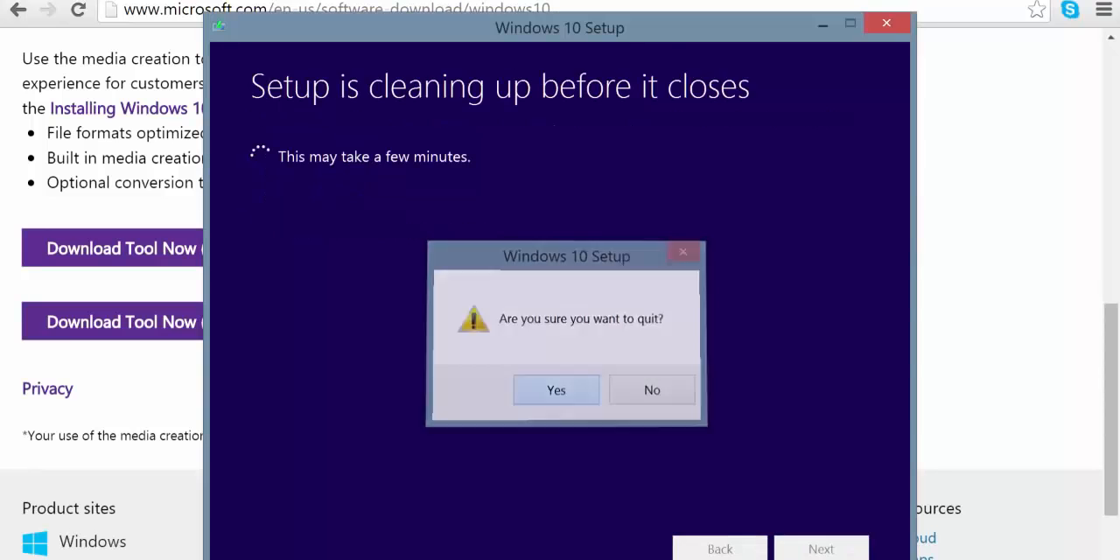
{"action": "left_click", "coordinate": [555, 389]}
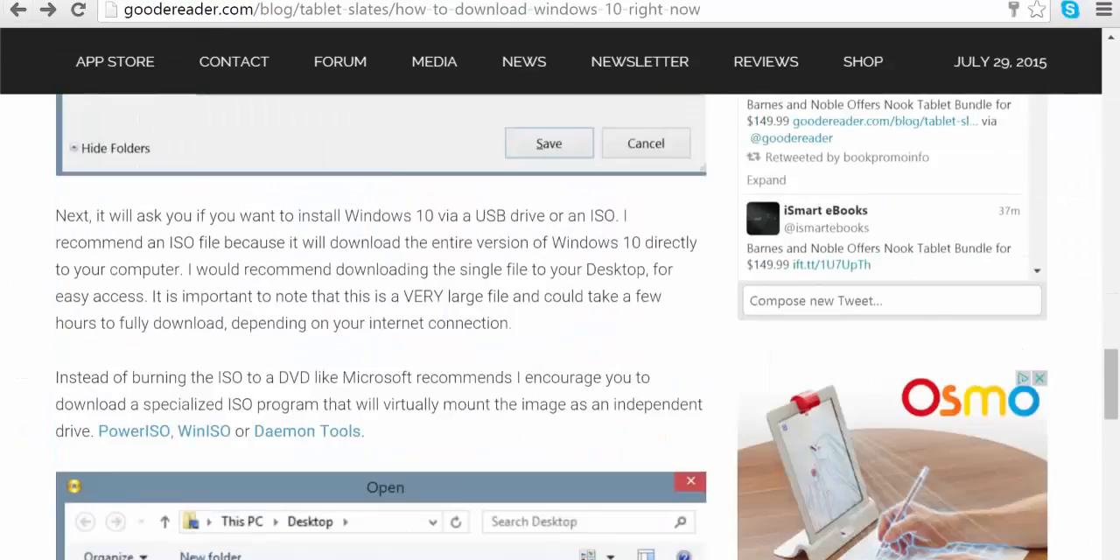
Step: Scroll down the Good E-Reader article past the ISO download advice
{"action": "scroll", "scroll_direction": "down", "scroll_amount": 3}
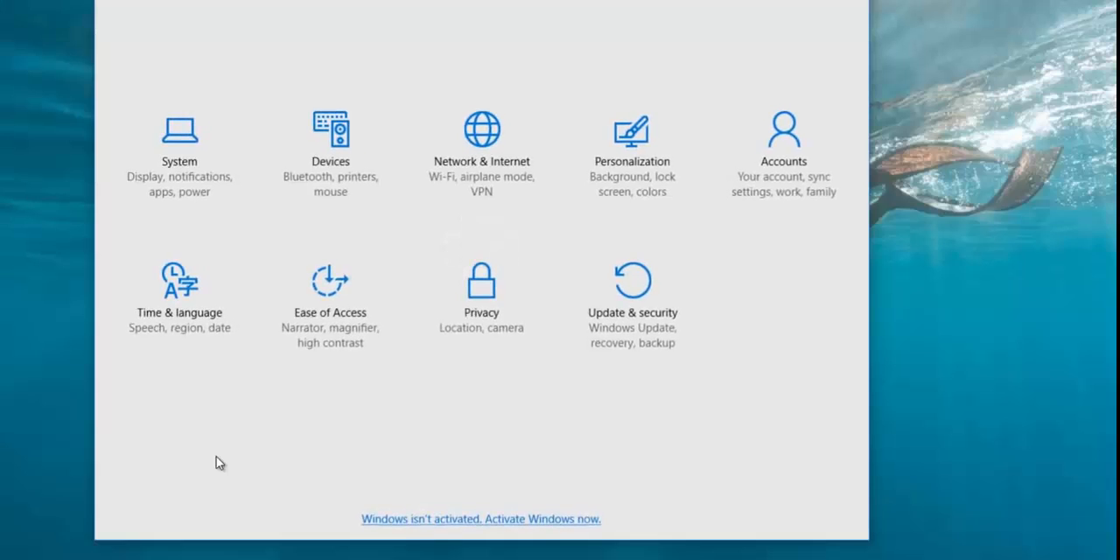
Step: Reach Update & security advanced options and expand how updates are installed
{"action": "left_click", "coordinate": [631, 297]}
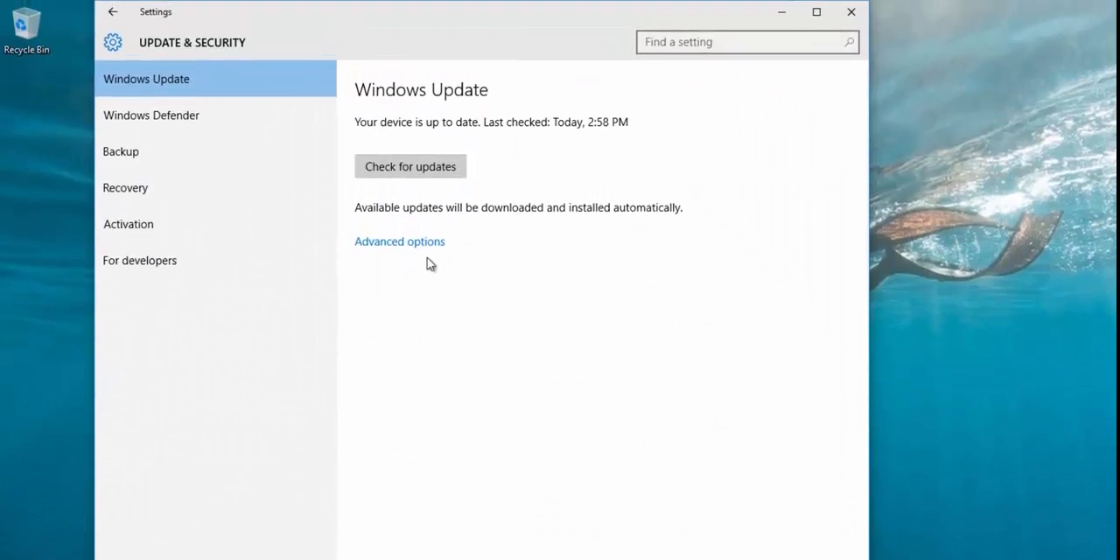
{"action": "left_click", "coordinate": [399, 242]}
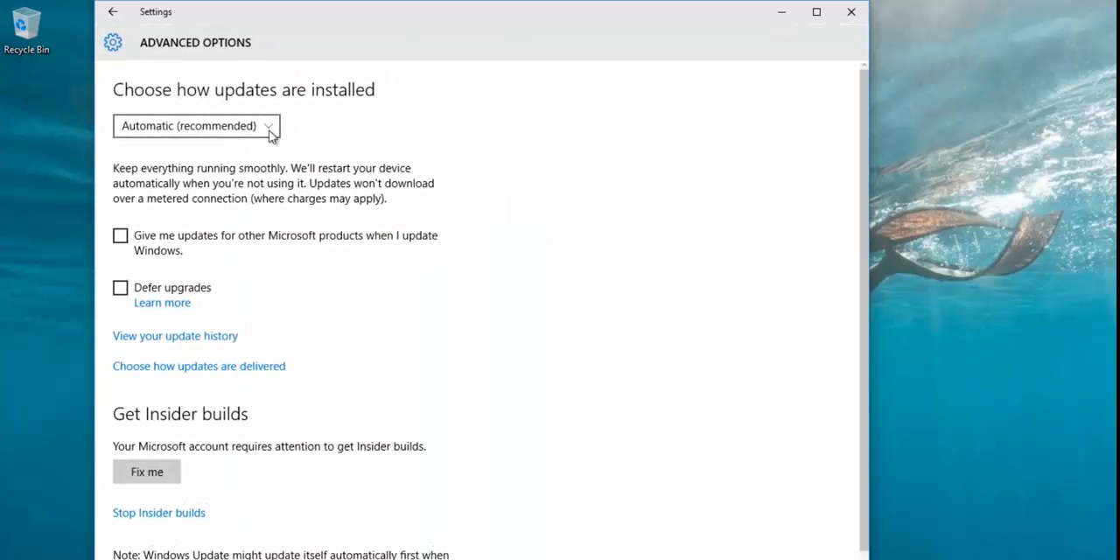
{"action": "left_click", "coordinate": [196, 125]}
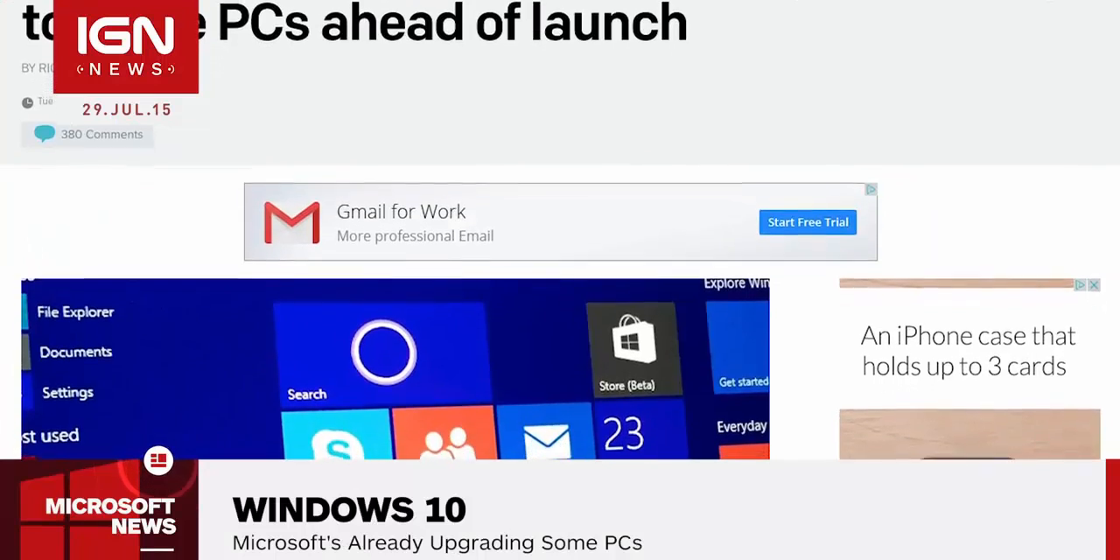
Step: Scroll through the IGN News article on early Windows 10 upgrades
{"action": "scroll", "scroll_direction": "down", "scroll_amount": 3}
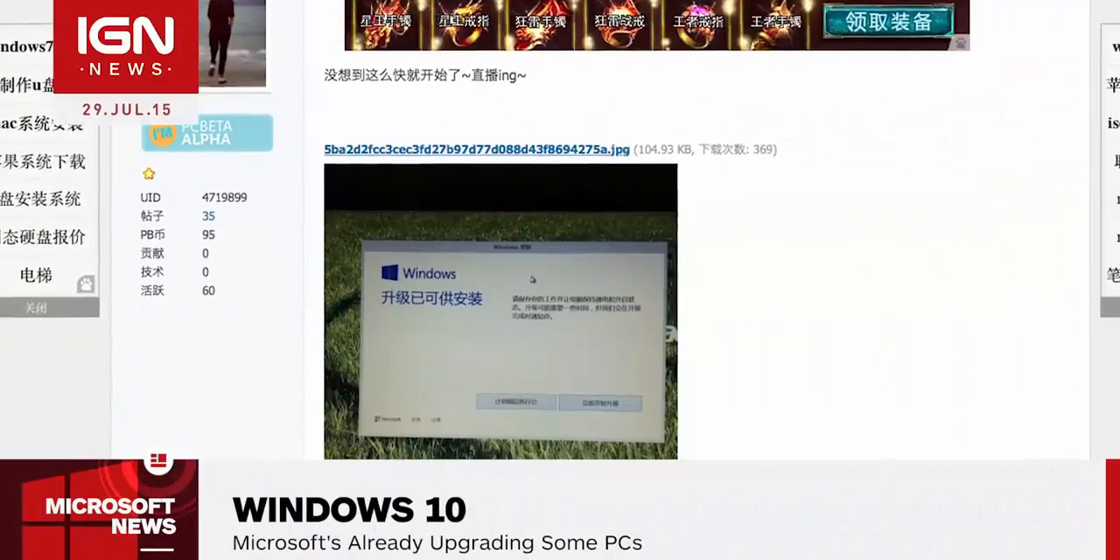
Step: Scroll the forum thread to the photo of the upgrade-ready Windows prompt
{"action": "scroll", "scroll_direction": "down", "scroll_amount": 3}
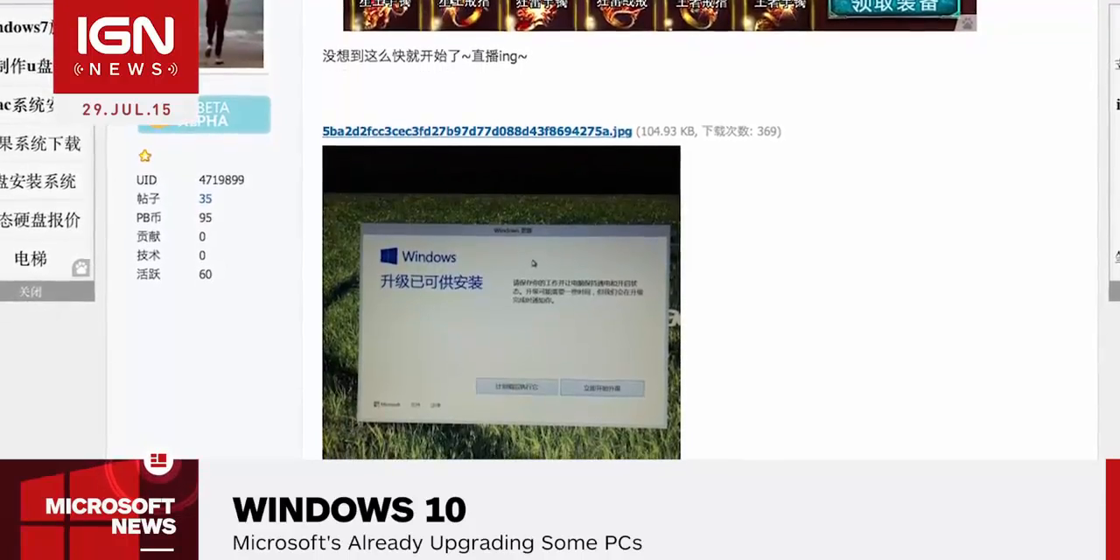
{"action": "scroll", "scroll_direction": "down", "scroll_amount": 3}
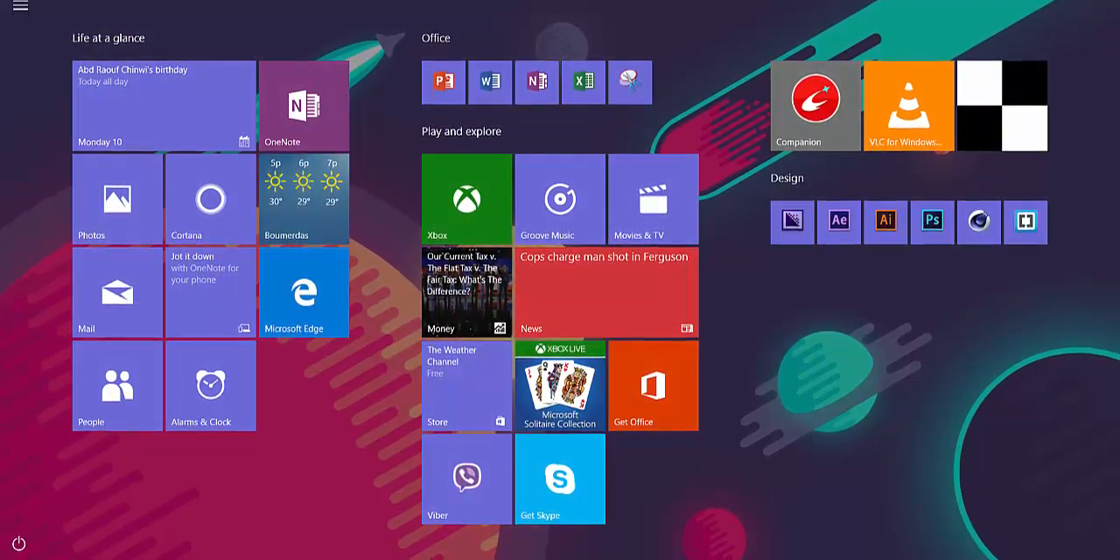
Step: Scroll through the full-screen Start's grouped live tiles
{"action": "scroll", "scroll_direction": "down", "scroll_amount": 3}
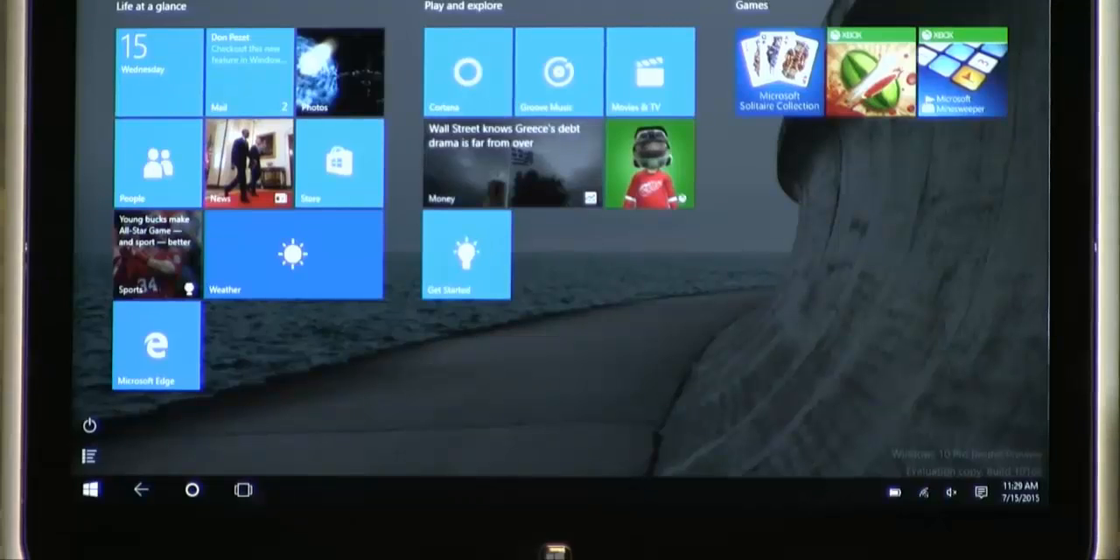
Step: Launch Groove Music, then switch to the Xbox app's activity feed
{"action": "left_click", "coordinate": [244, 490]}
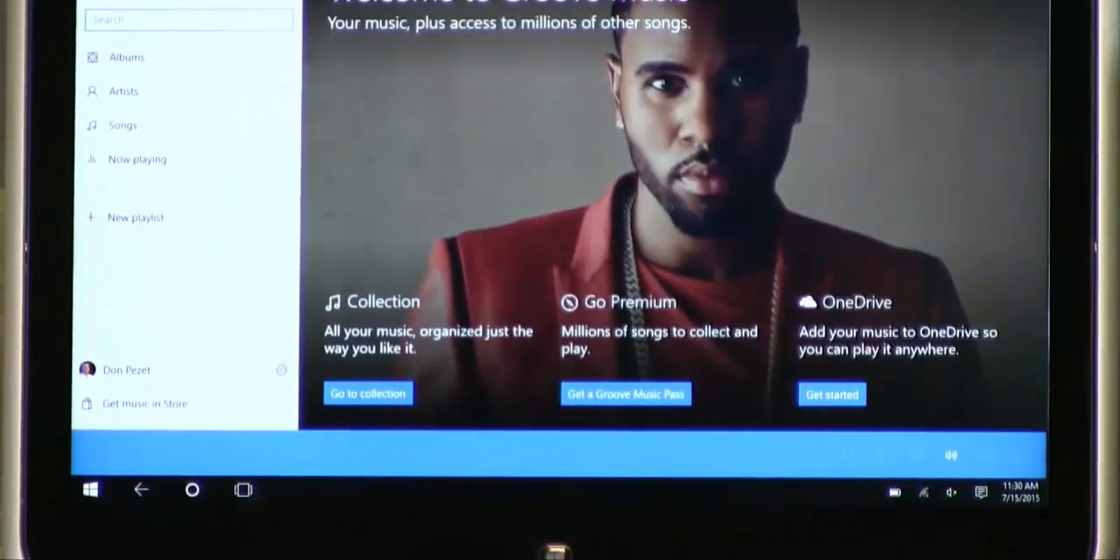
{"action": "left_click", "coordinate": [244, 489]}
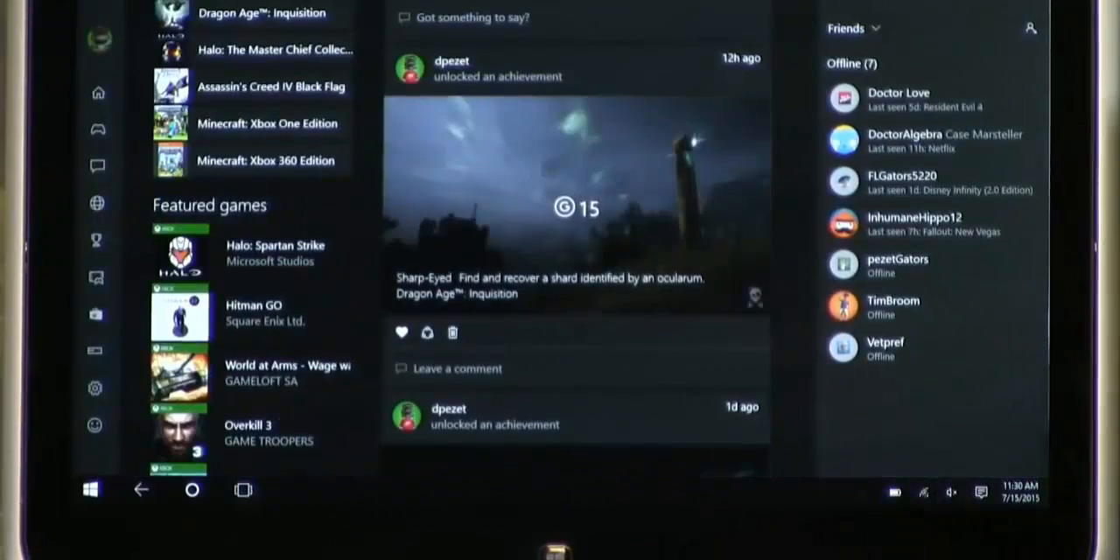
{"action": "left_click", "coordinate": [242, 490]}
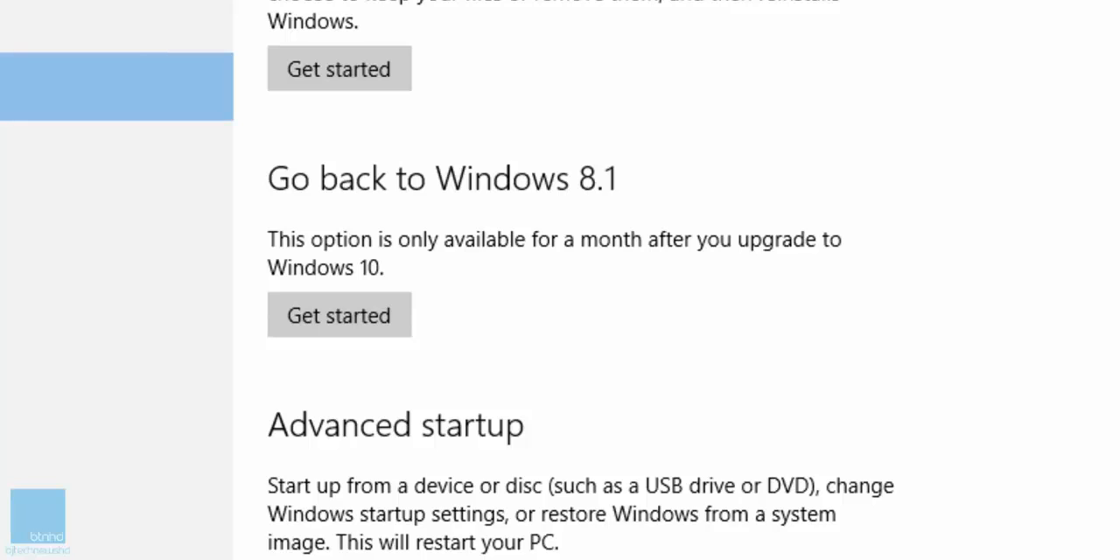
{"action": "mouse_move", "coordinate": [408, 311]}
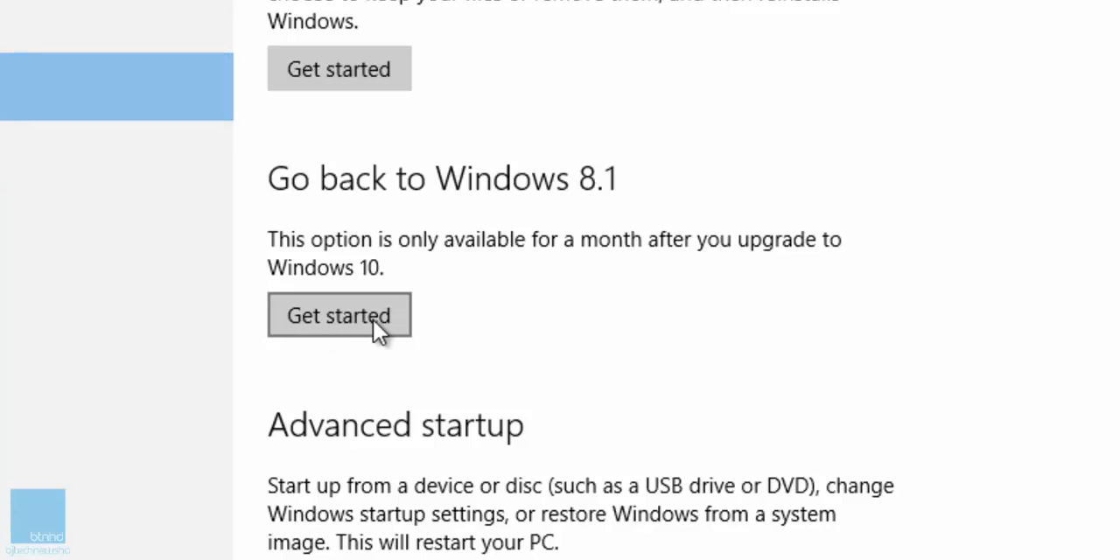
Step: Start the Go back to Windows 8.1 rollback via Get started in Recovery
{"action": "left_click", "coordinate": [339, 315]}
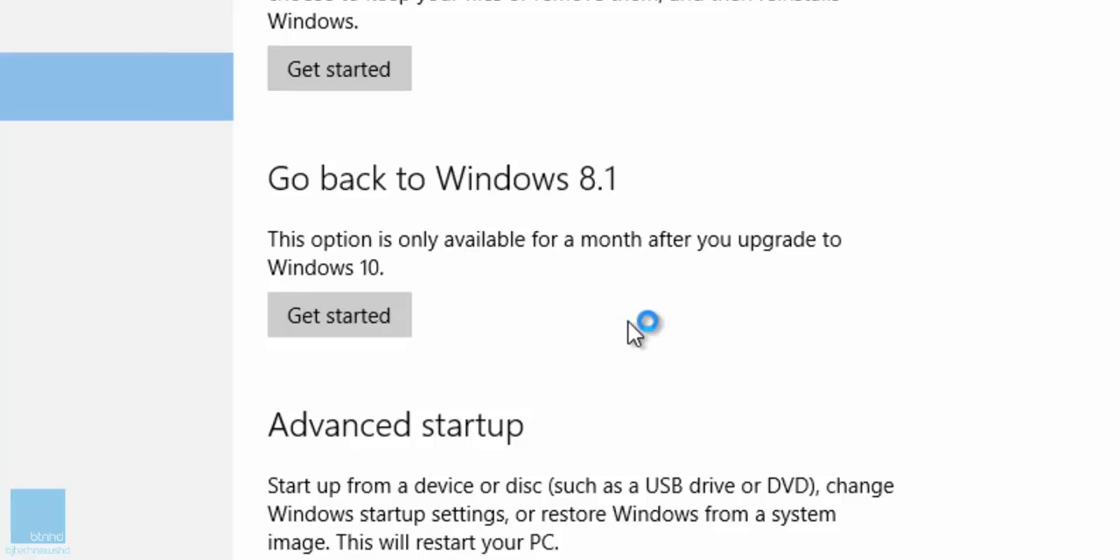
{"action": "left_click", "coordinate": [339, 314]}
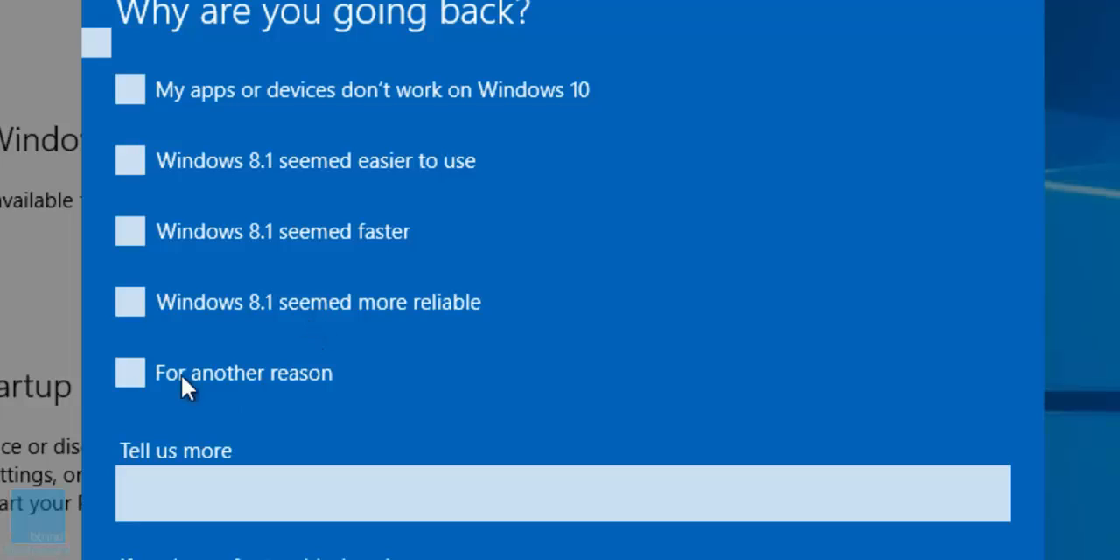
Step: Tick a reason for going back to Windows 8.1 on the rollback questionnaire
{"action": "left_click", "coordinate": [130, 302]}
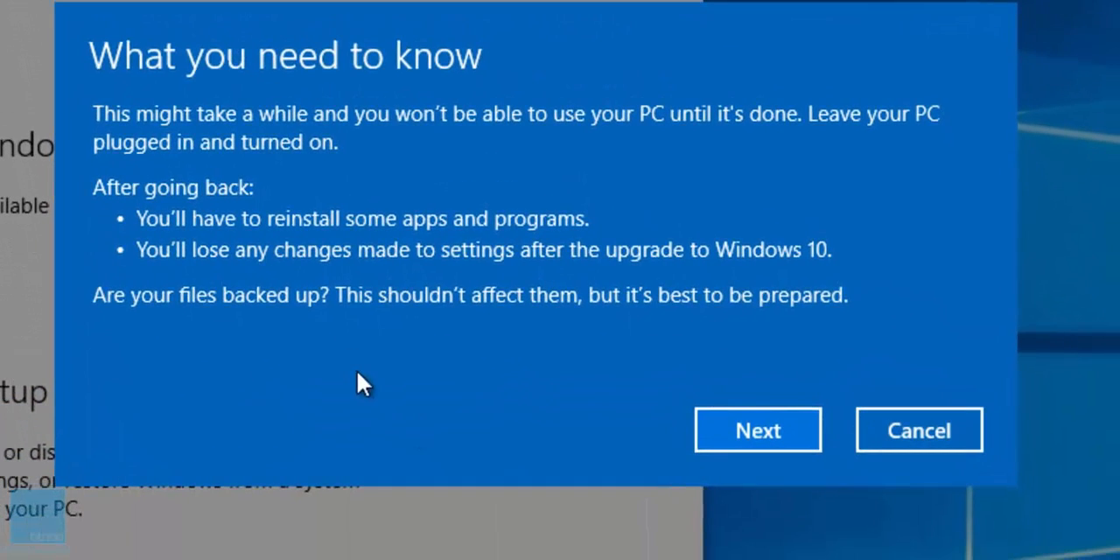
{"action": "mouse_move", "coordinate": [350, 162]}
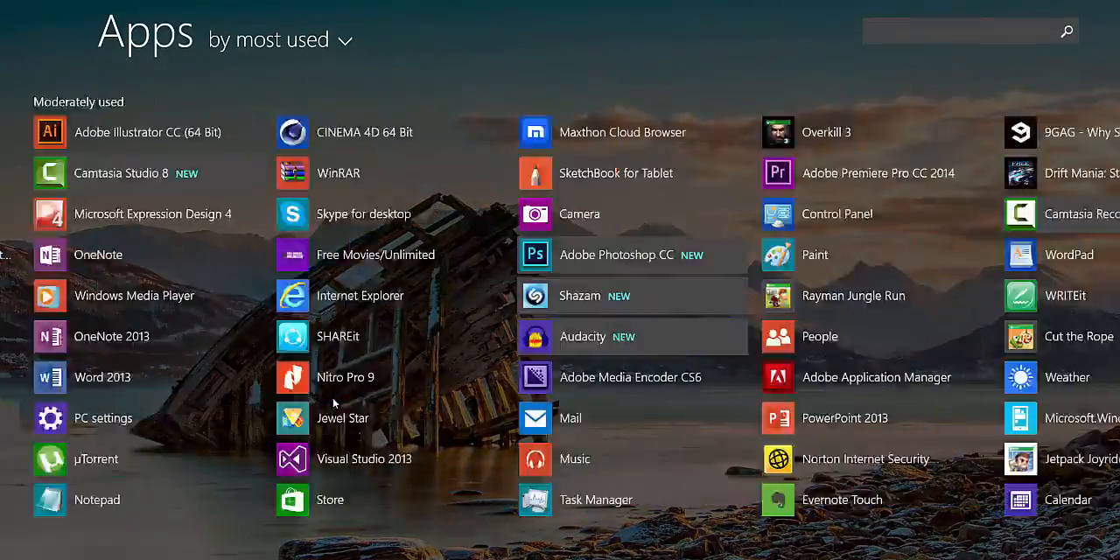
Step: Scroll right through the Windows 8.1 Apps list sorted by most used
{"action": "scroll", "scroll_direction": "right", "scroll_amount": 3}
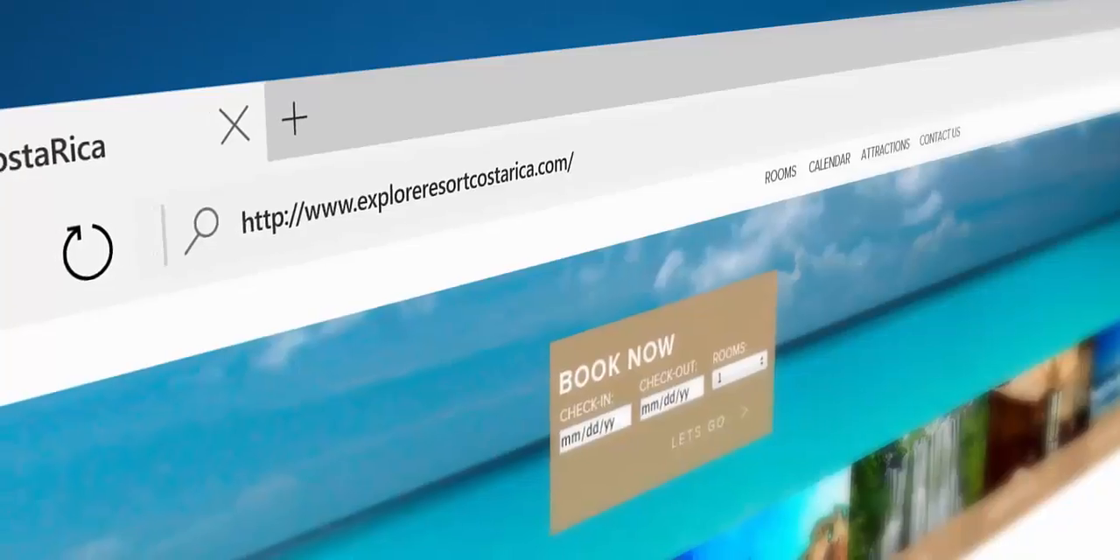
Step: Start a new Edge tab and show the Favorites list with the saved Costa Rica resort site
{"action": "left_click", "coordinate": [295, 119]}
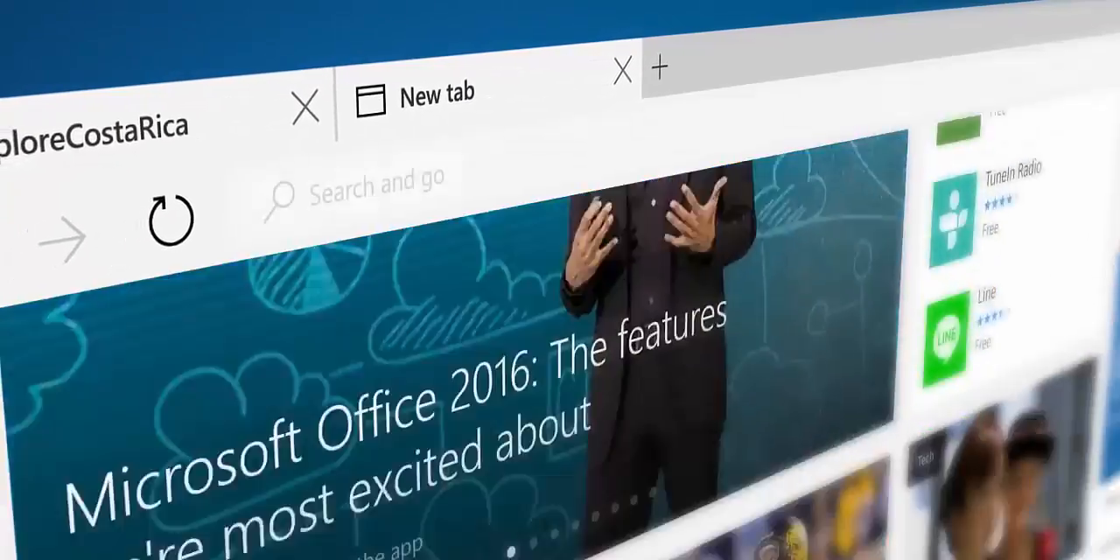
{"action": "left_click", "coordinate": [808, 130]}
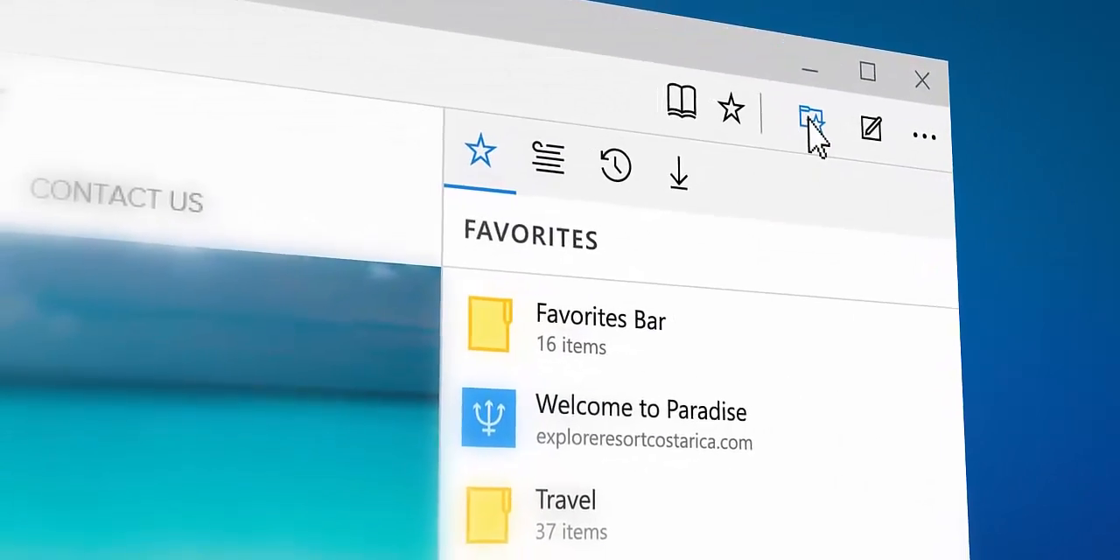